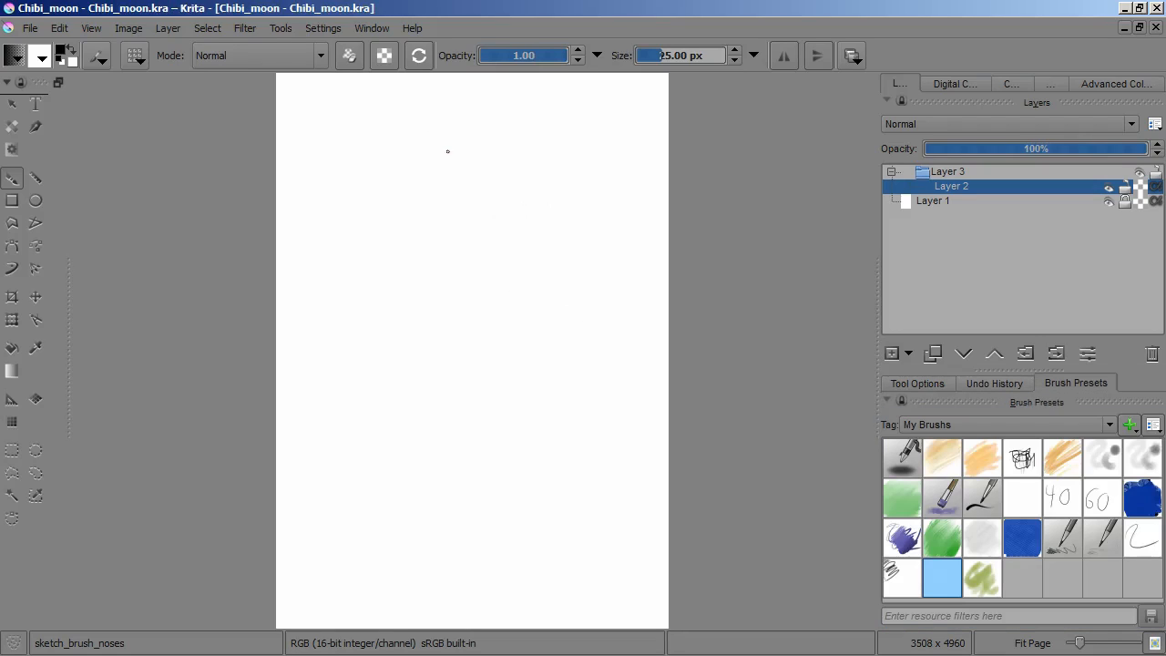
Sketch a rough body oval and reposition one of the two body sketch layers
drag(510, 273, 474, 447)
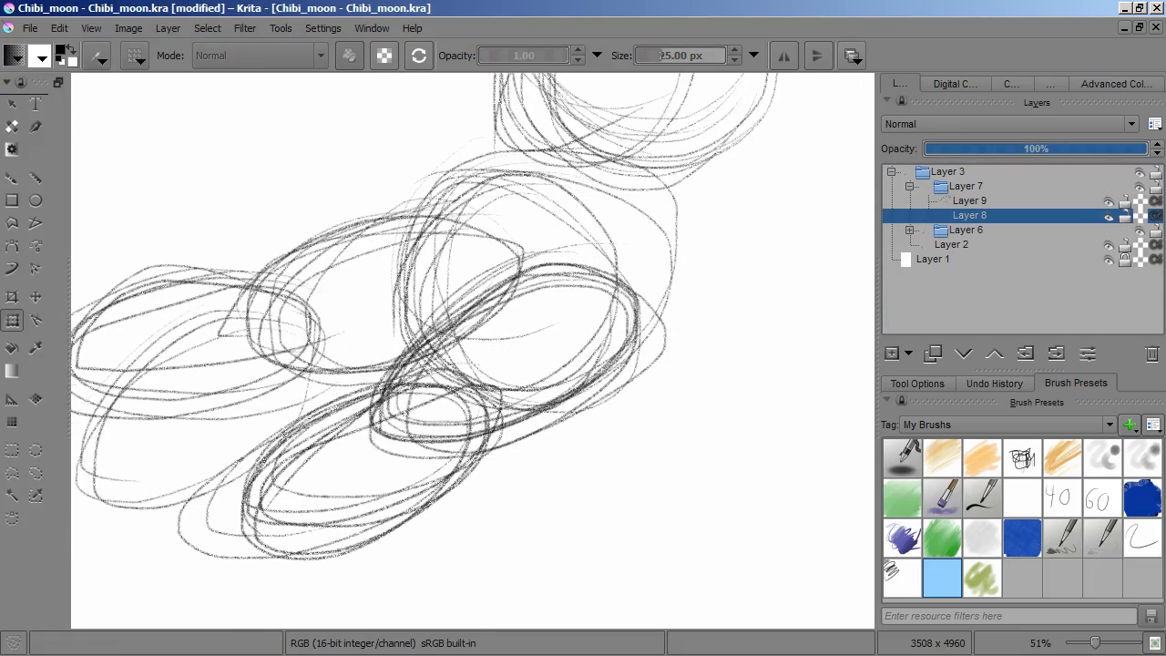
click(970, 199)
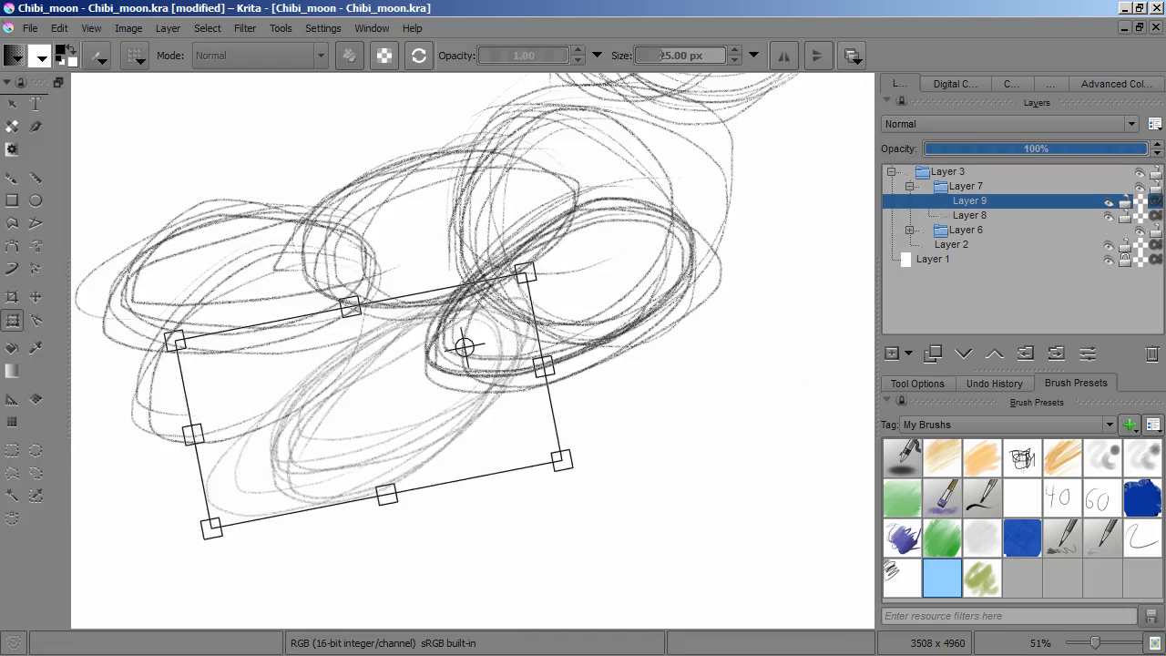
click(968, 215)
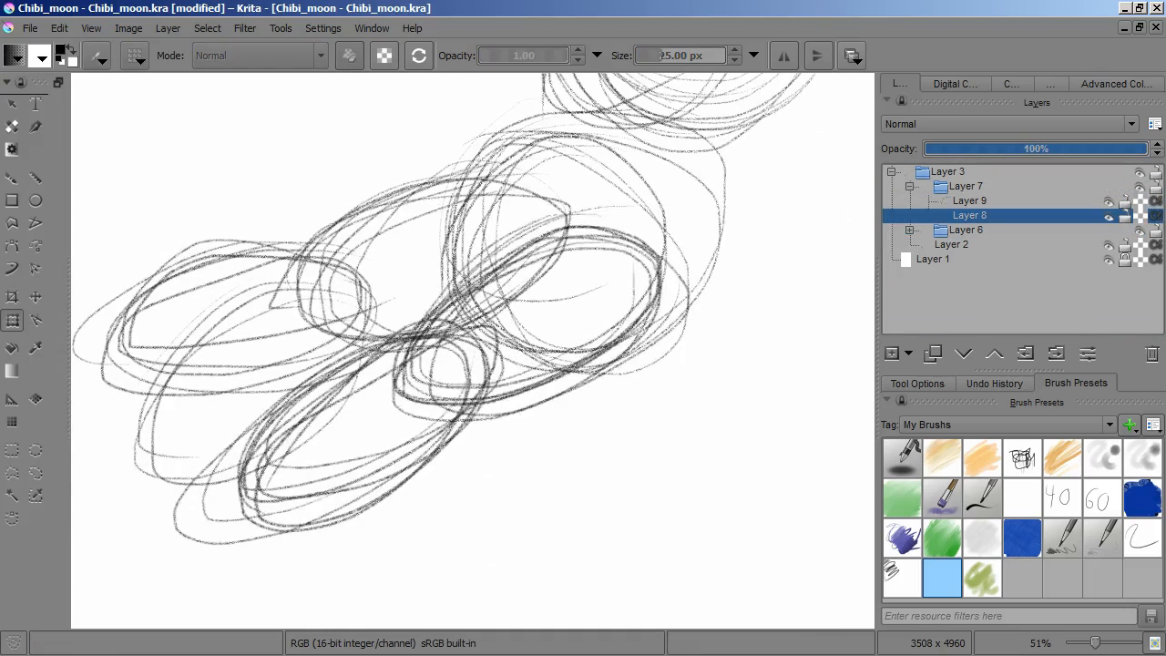
Draw leg ovals and a head circle, group the layers and fade the group to about a third opacity
click(969, 200)
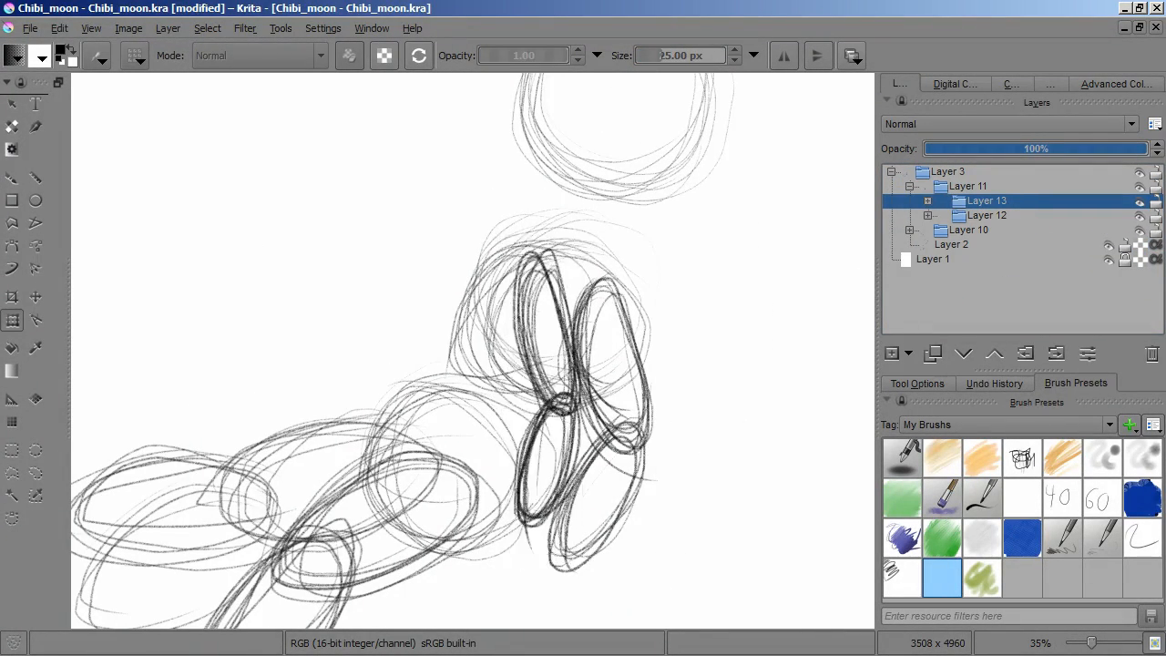
click(986, 215)
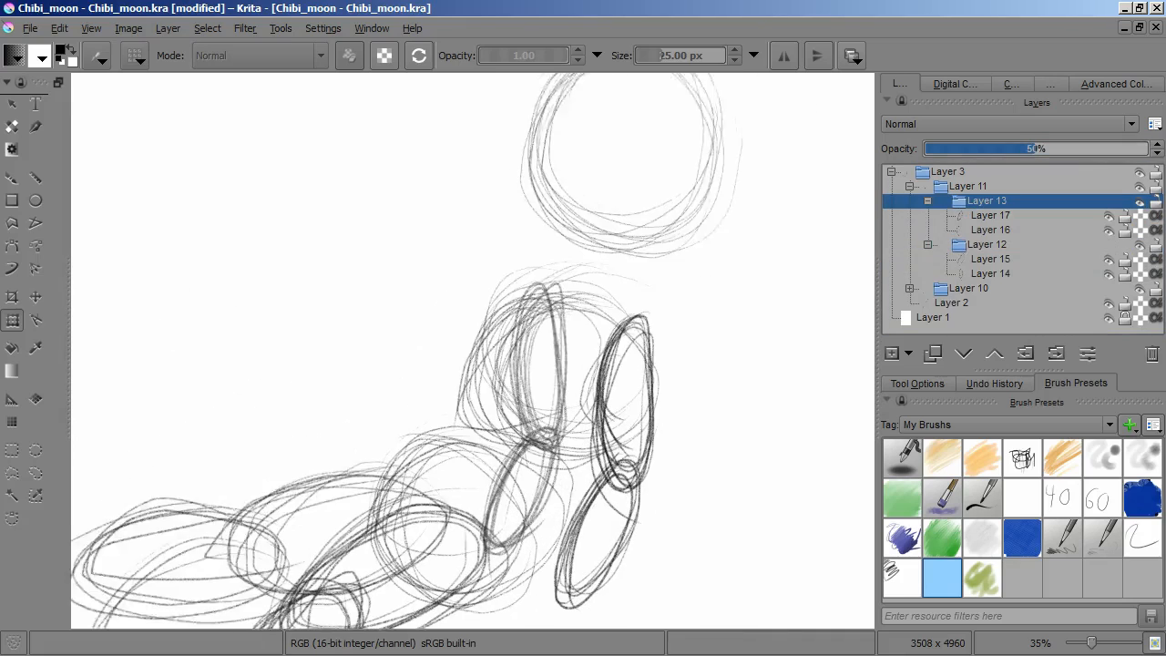
click(986, 244)
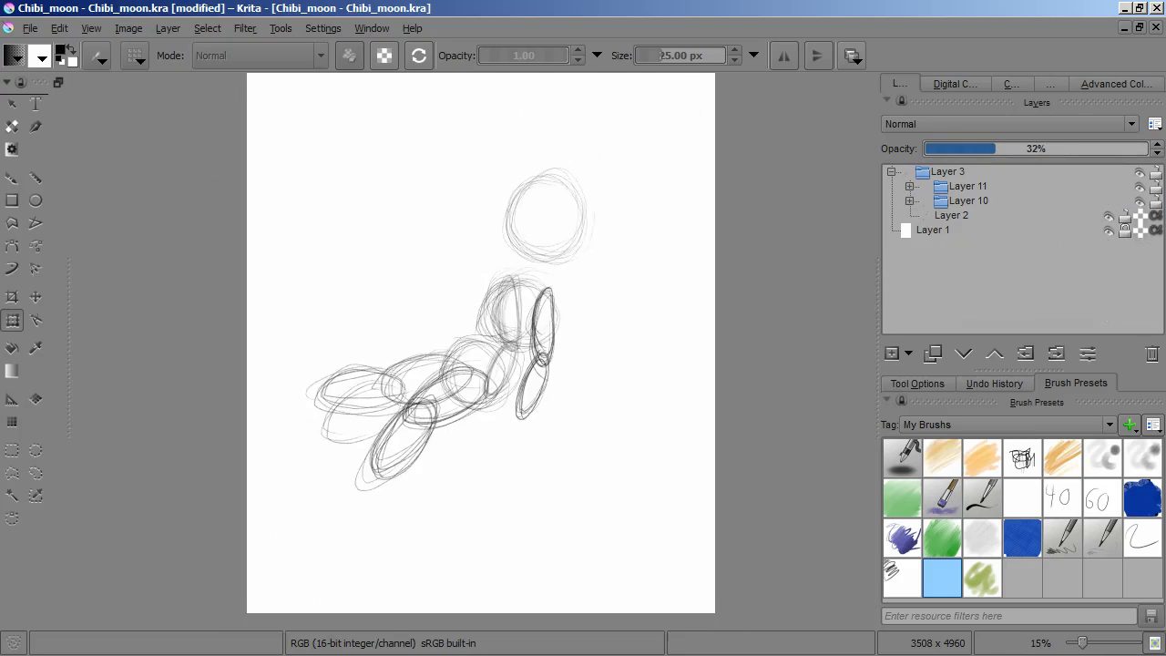
Move the head circle on Layer 2 into position and start an HSV/HSL Colorize filter layer
click(951, 215)
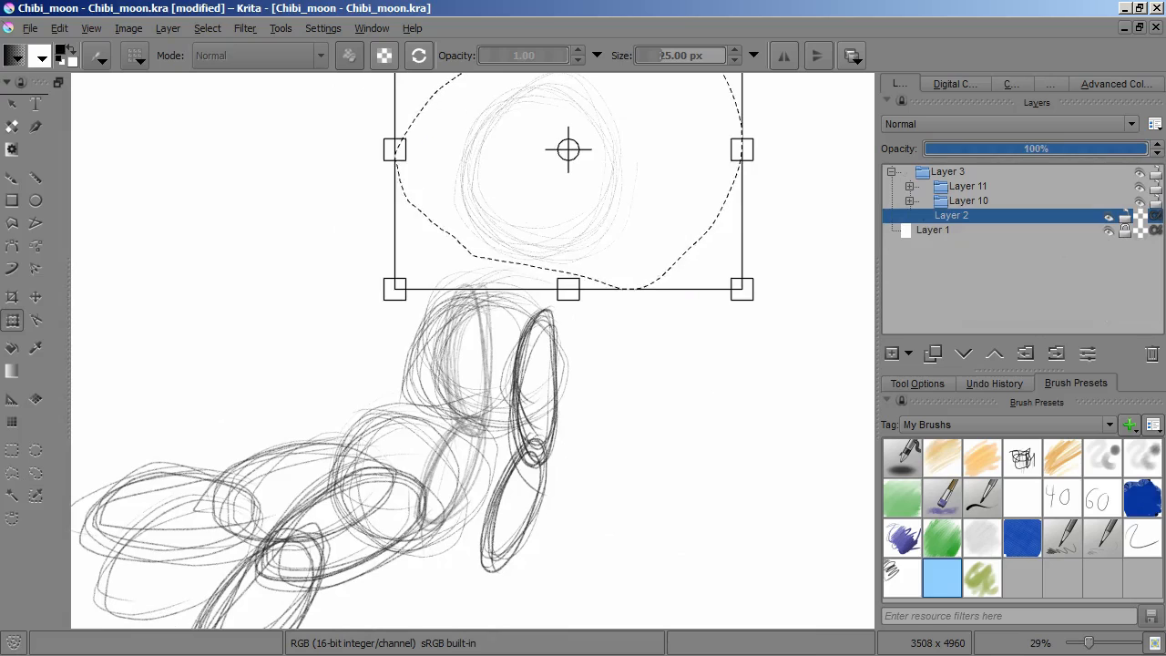
drag(568, 150, 540, 169)
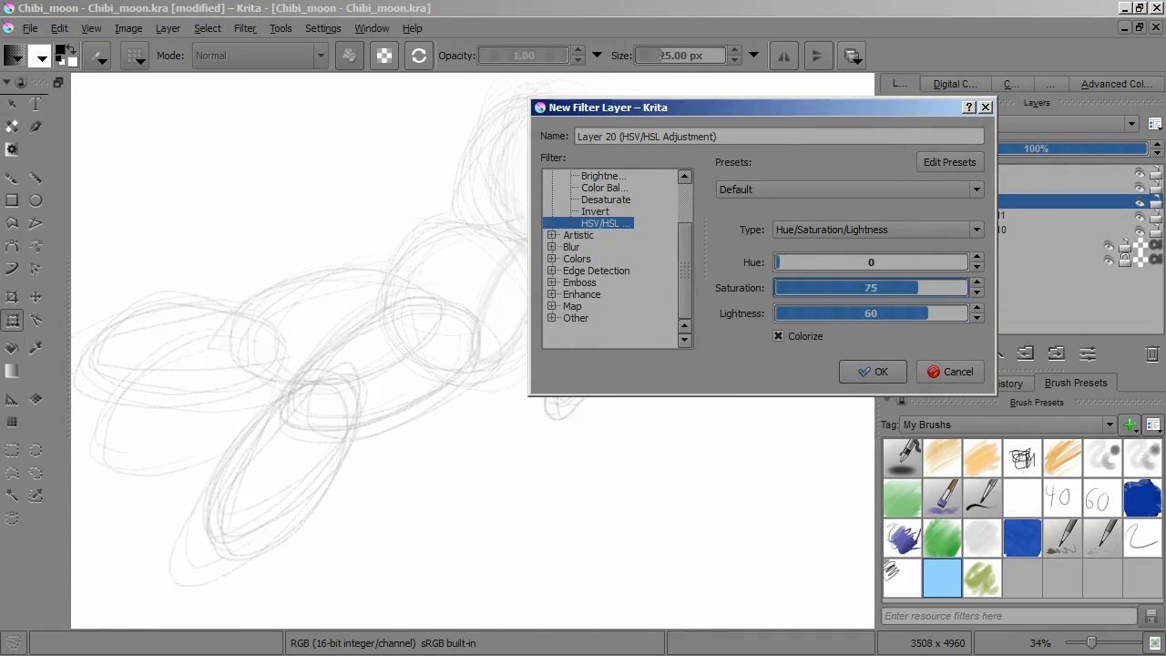
Apply the Colorize filter to tint the body sketch red, then draw and transform a dark head circle
click(873, 371)
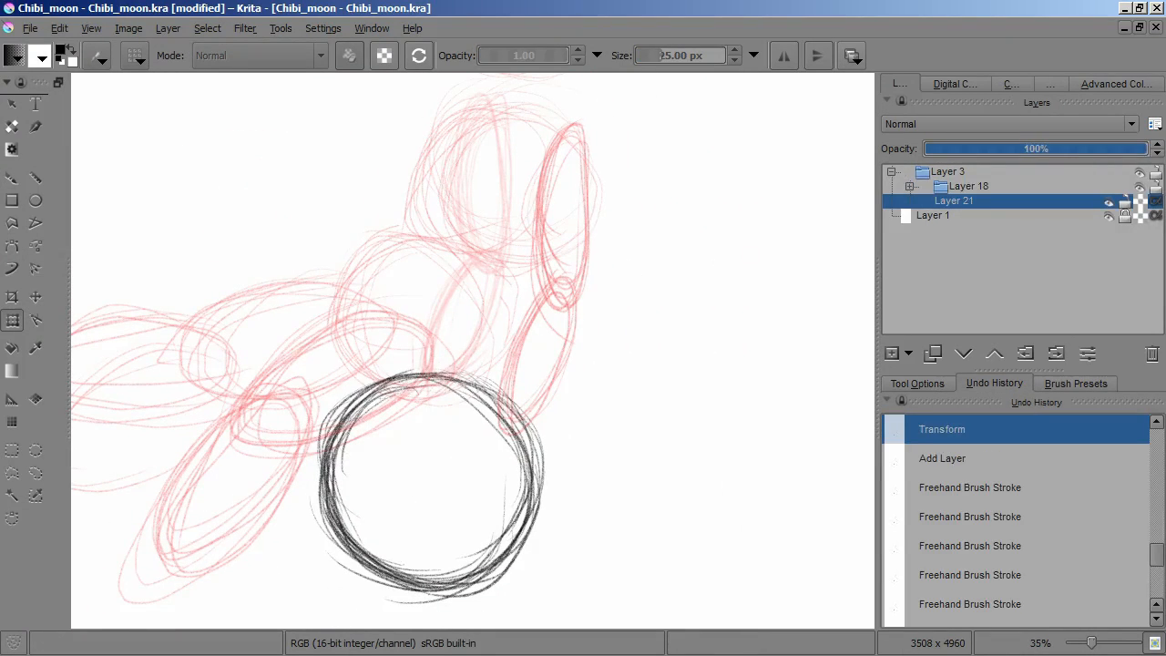
Draw ears, closed eyes and a shrunken nose and mouth, then group the head layers under a Colorize filter
click(1076, 383)
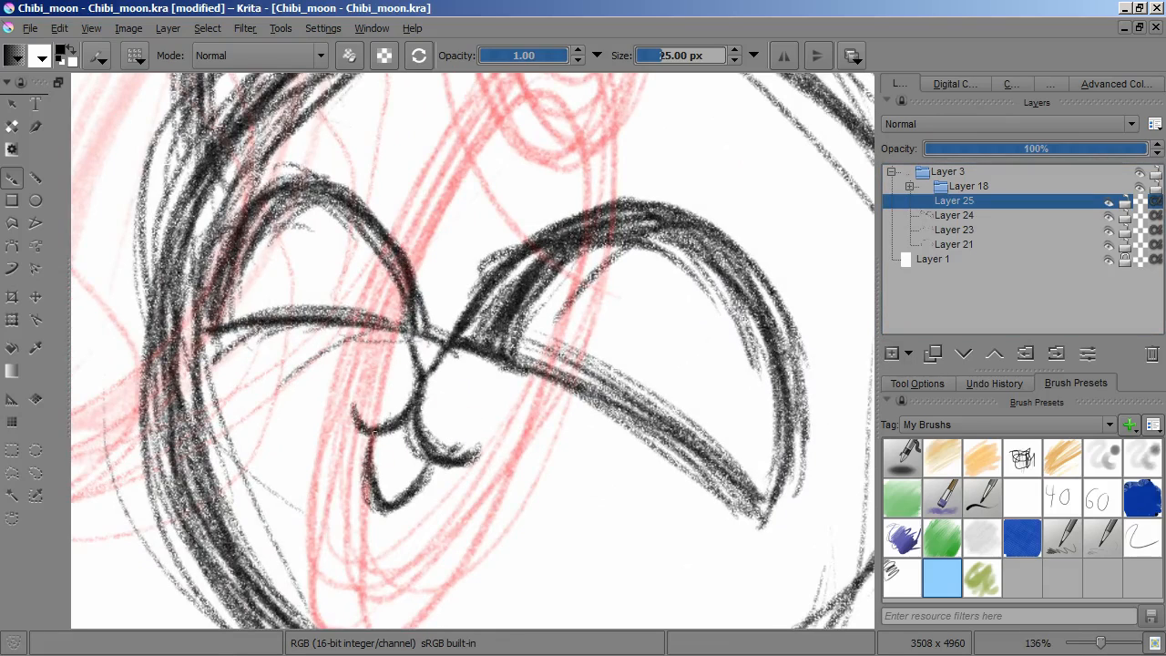
click(954, 215)
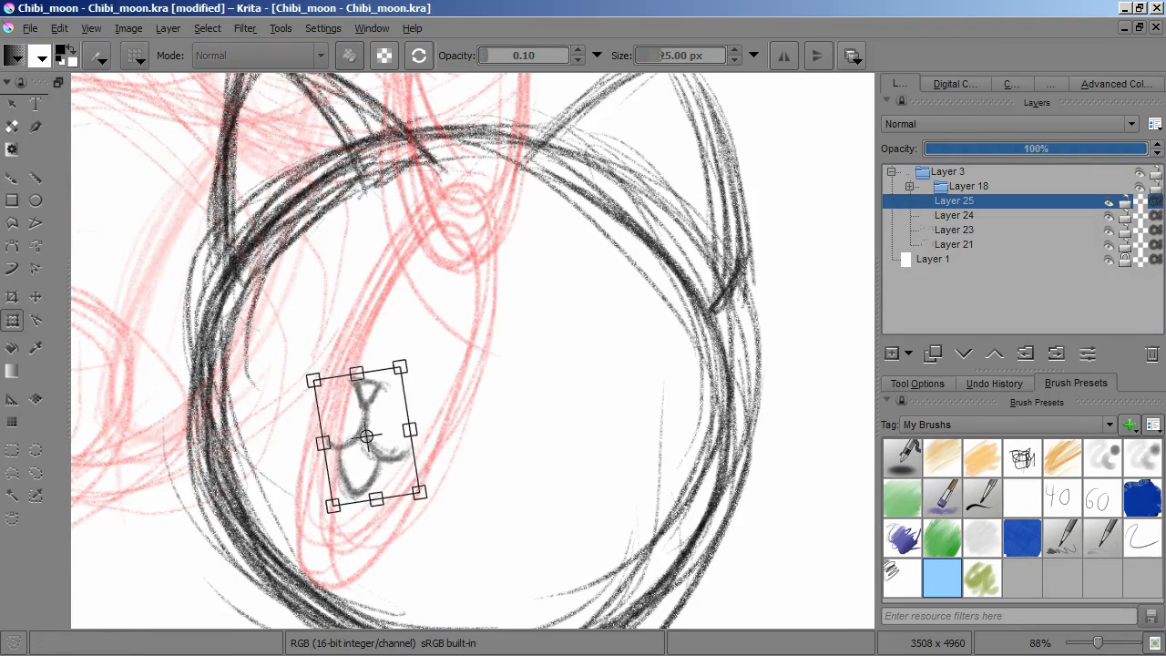
click(954, 215)
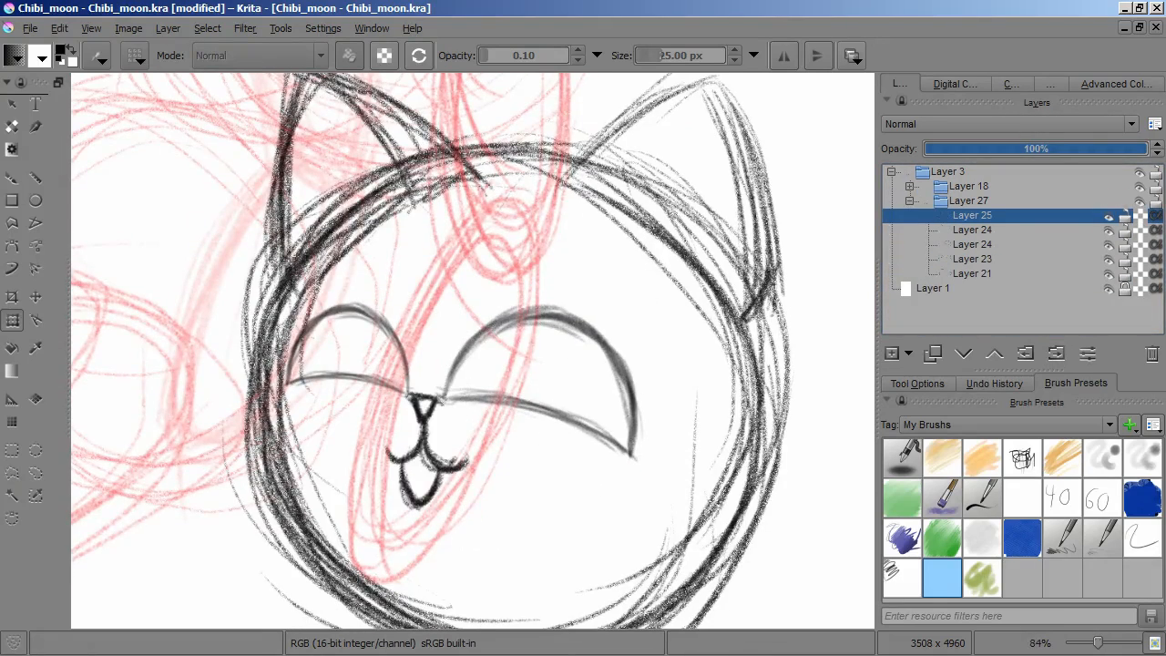
click(971, 258)
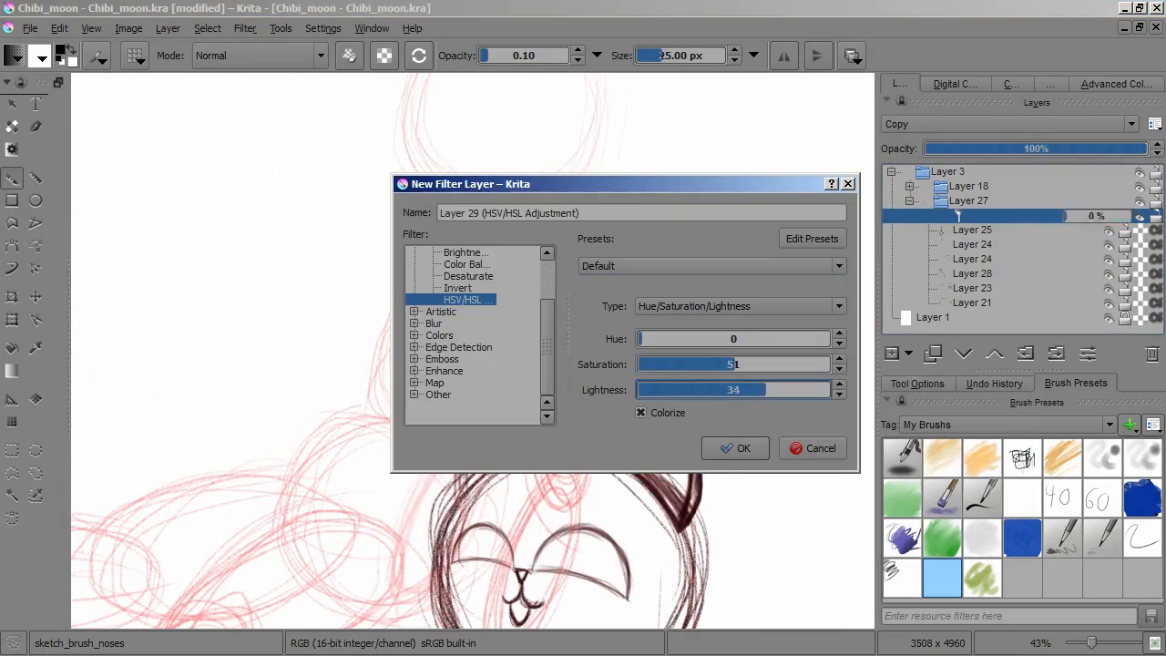
Apply the blue tint to the head sketch, expand the body sketch group and begin inking body strokes
click(743, 448)
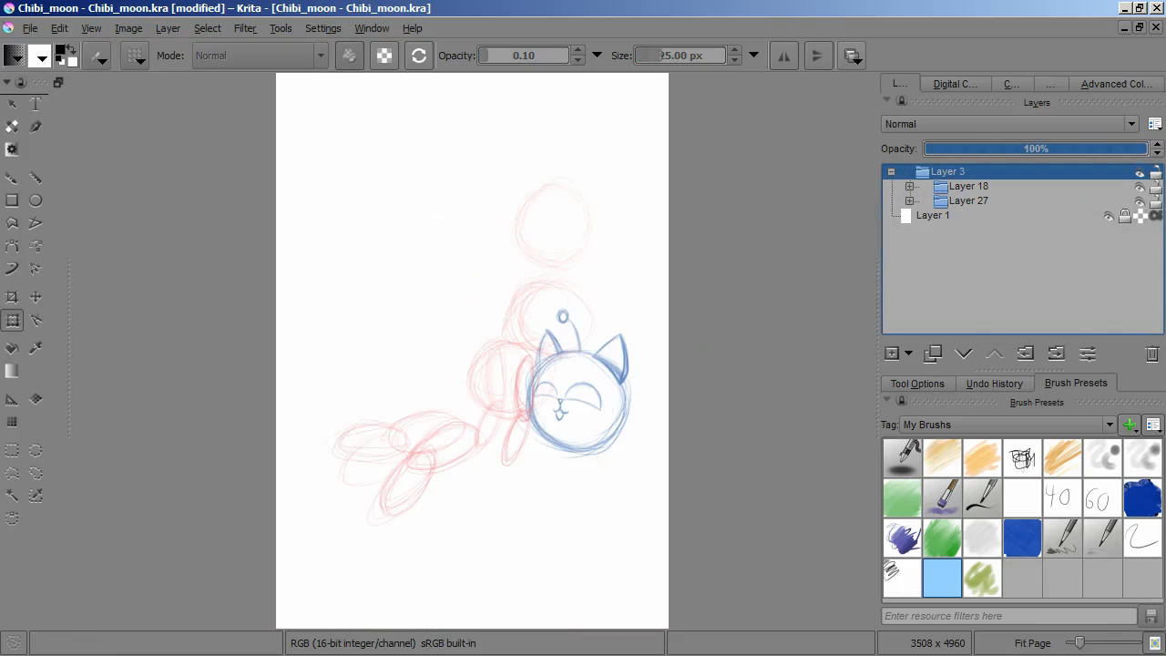
click(909, 186)
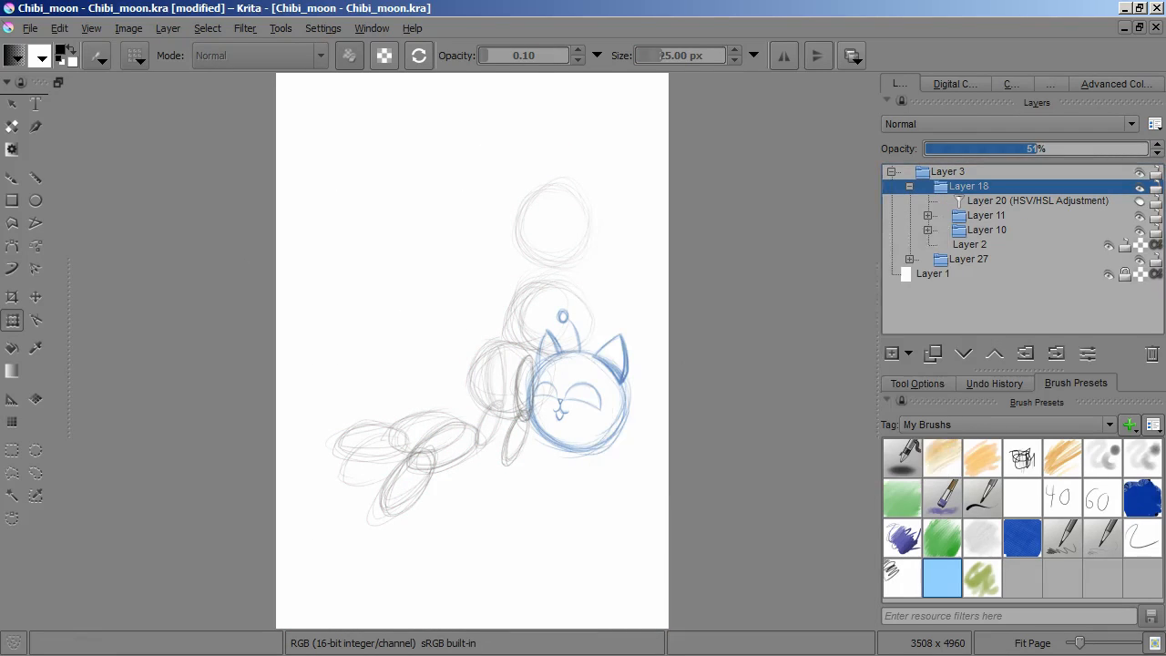
click(988, 230)
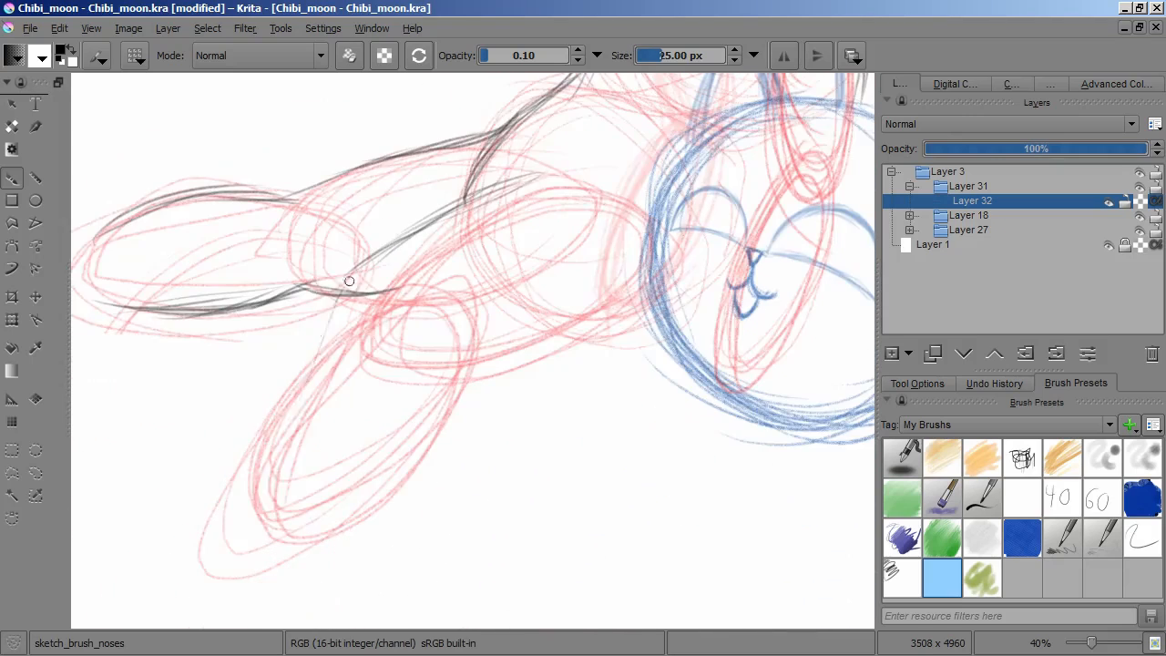
Ink the back and legs on Layers 32–35, then draw a round head outline with neck
scroll(up, 3)
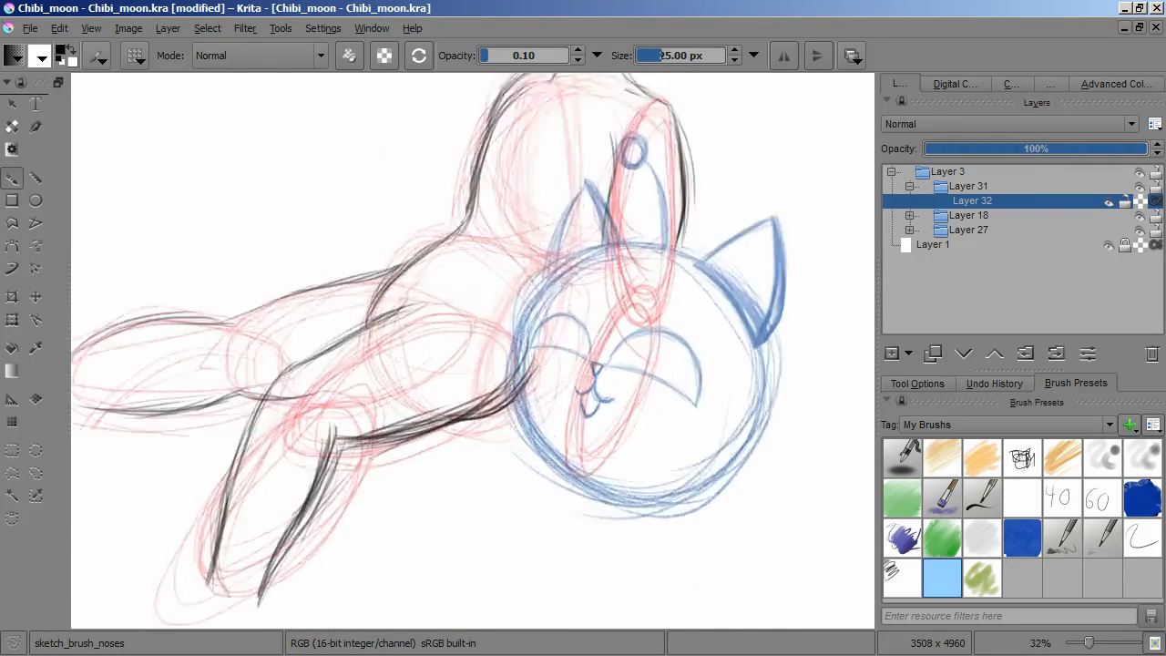
scroll(down, 3)
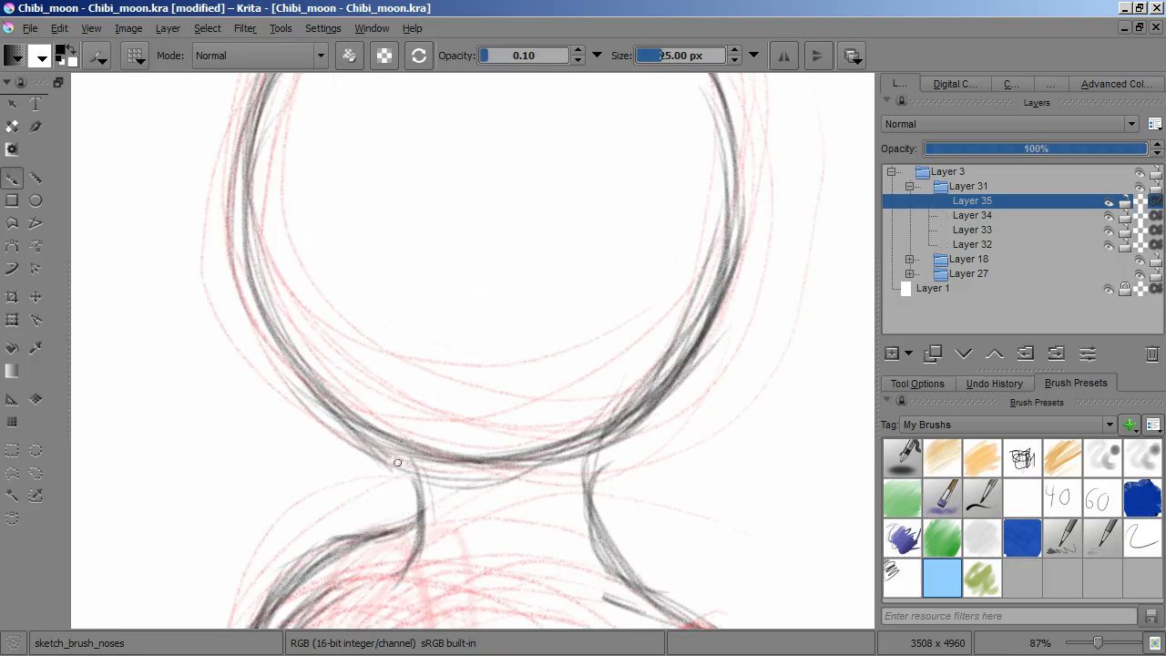
Ink the chin line, transform Layer 39's eye and ear, and group the face layers
drag(397, 462, 622, 340)
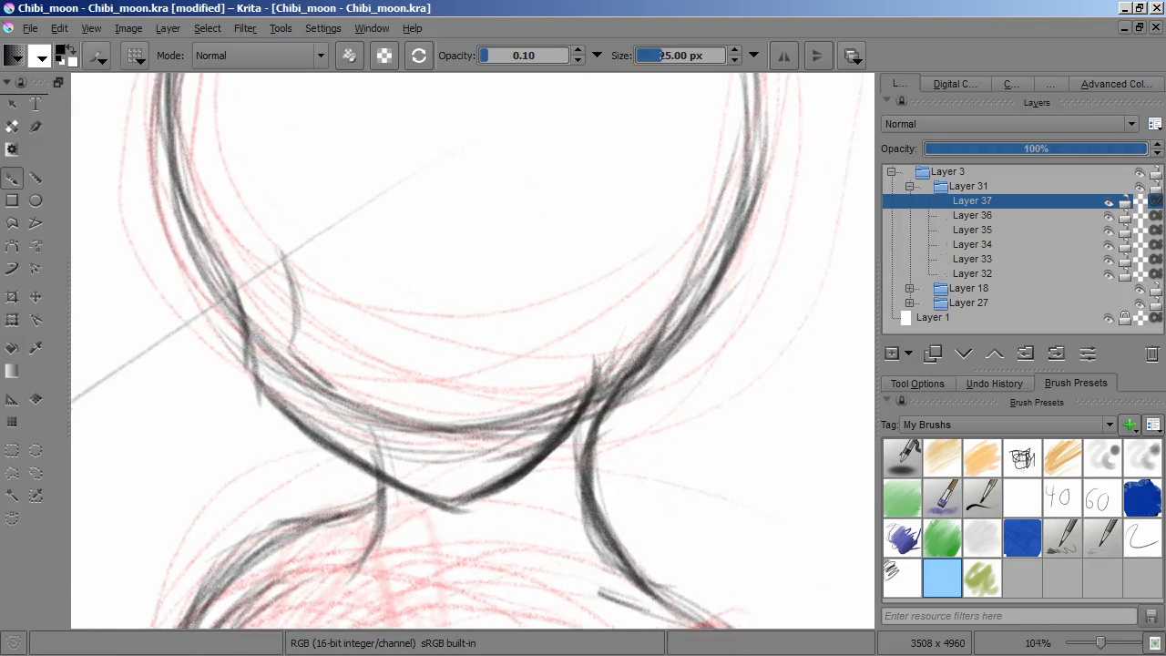
scroll(up, 3)
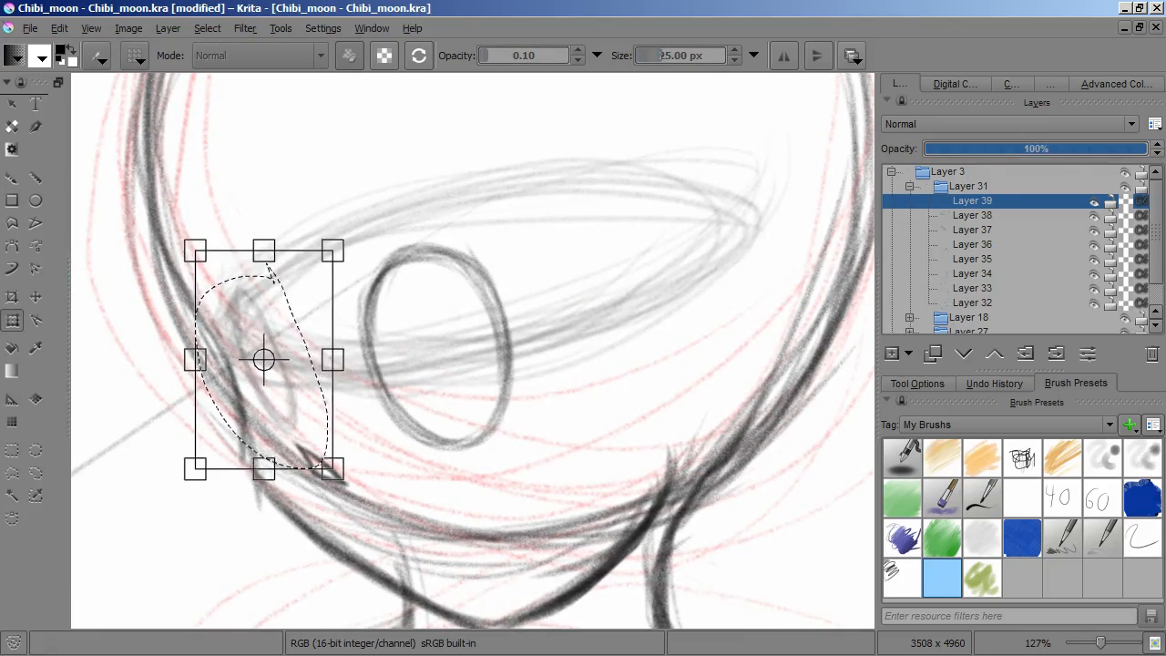
click(972, 229)
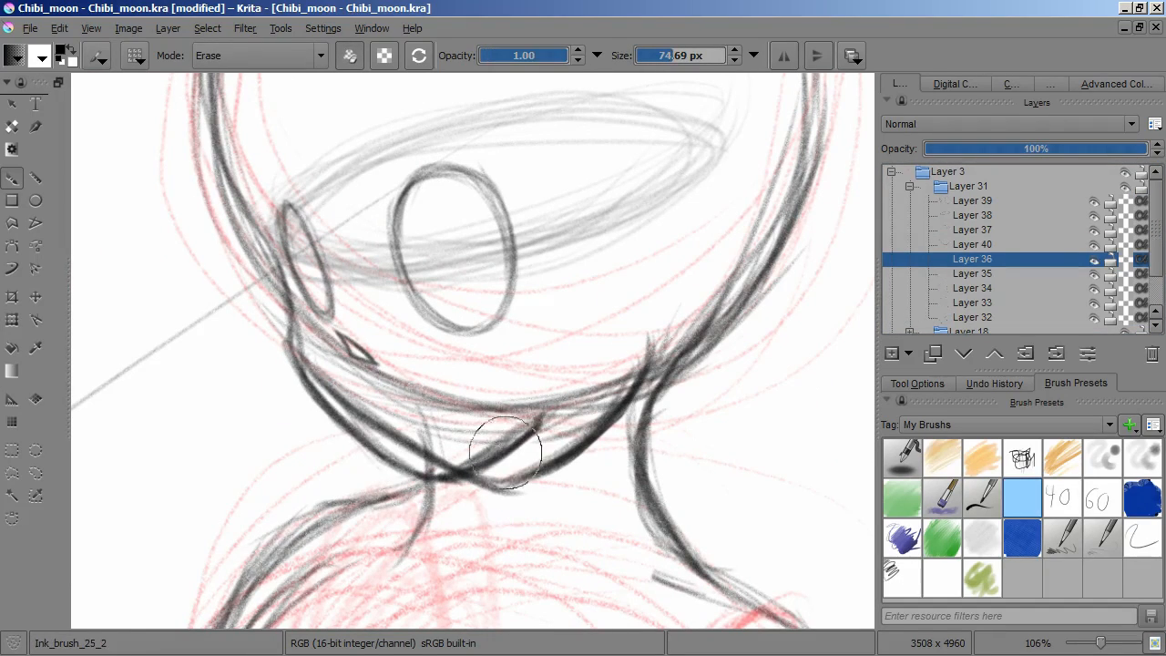
click(973, 244)
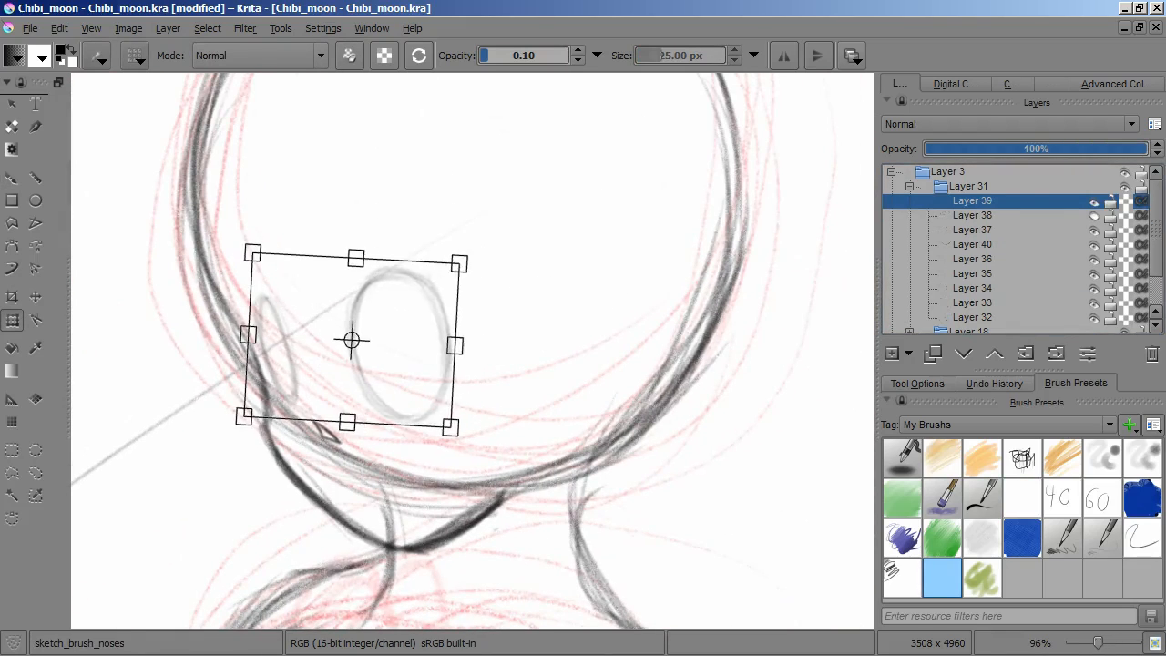
click(973, 288)
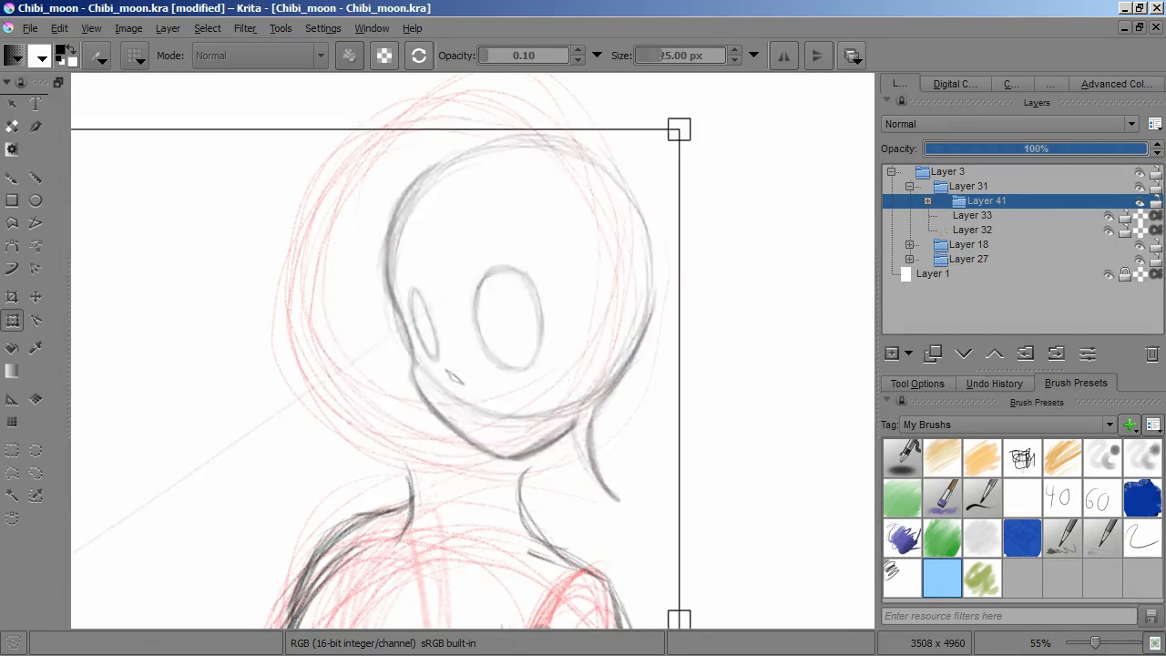
Resize the ear, then draw eyes with lashes, a smile, nose mark and earring
scroll(down, 3)
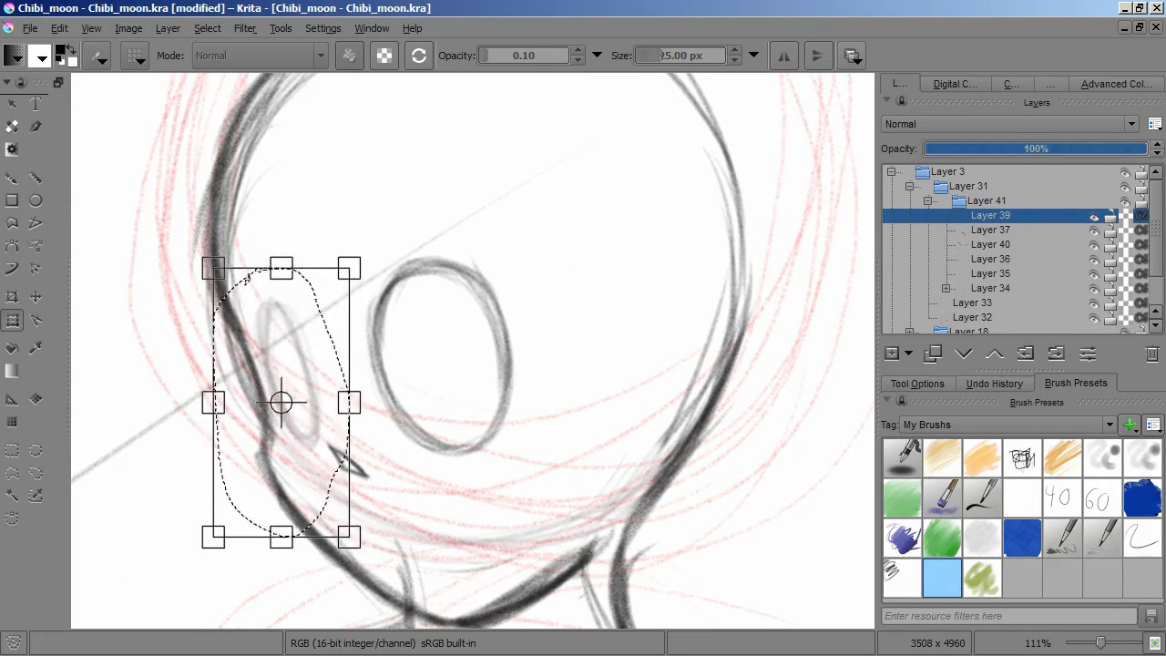
drag(281, 401, 461, 342)
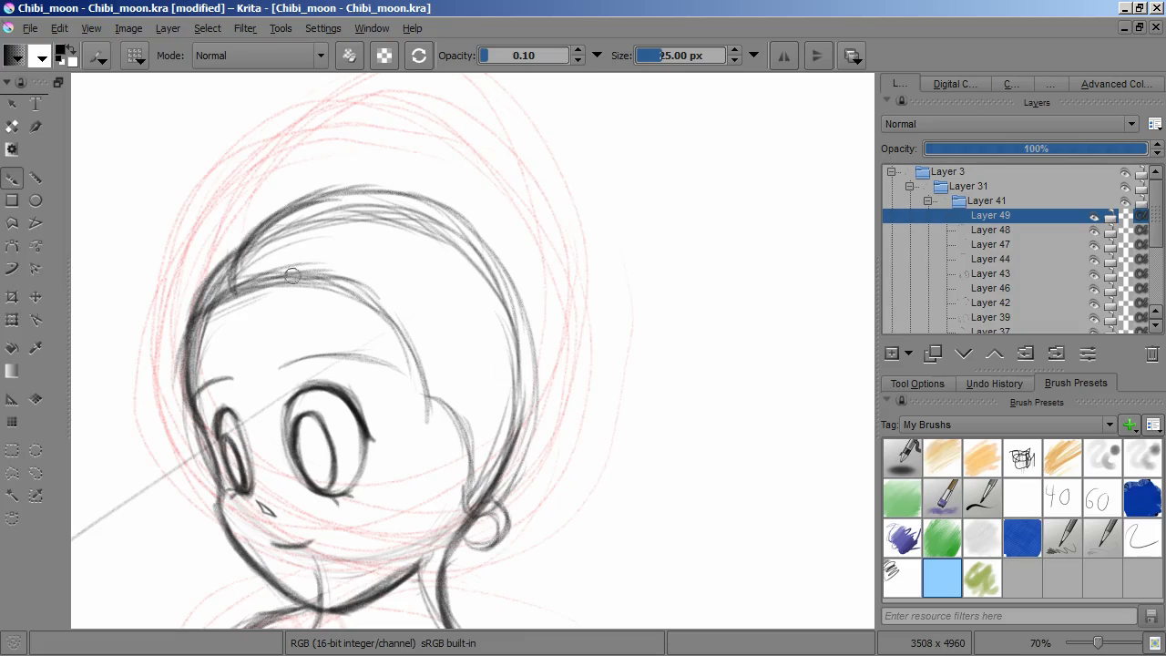
Sketch hair buns, bangs, ponytail and bow, then start the sailor collar in a new group
drag(291, 273, 198, 323)
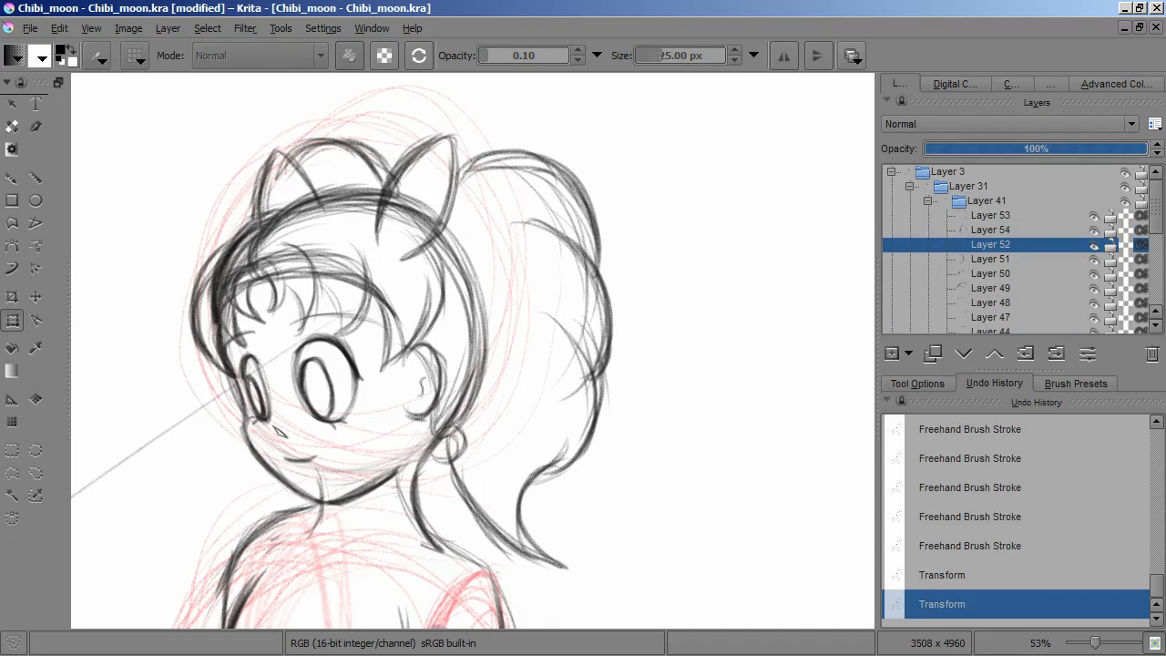
click(990, 230)
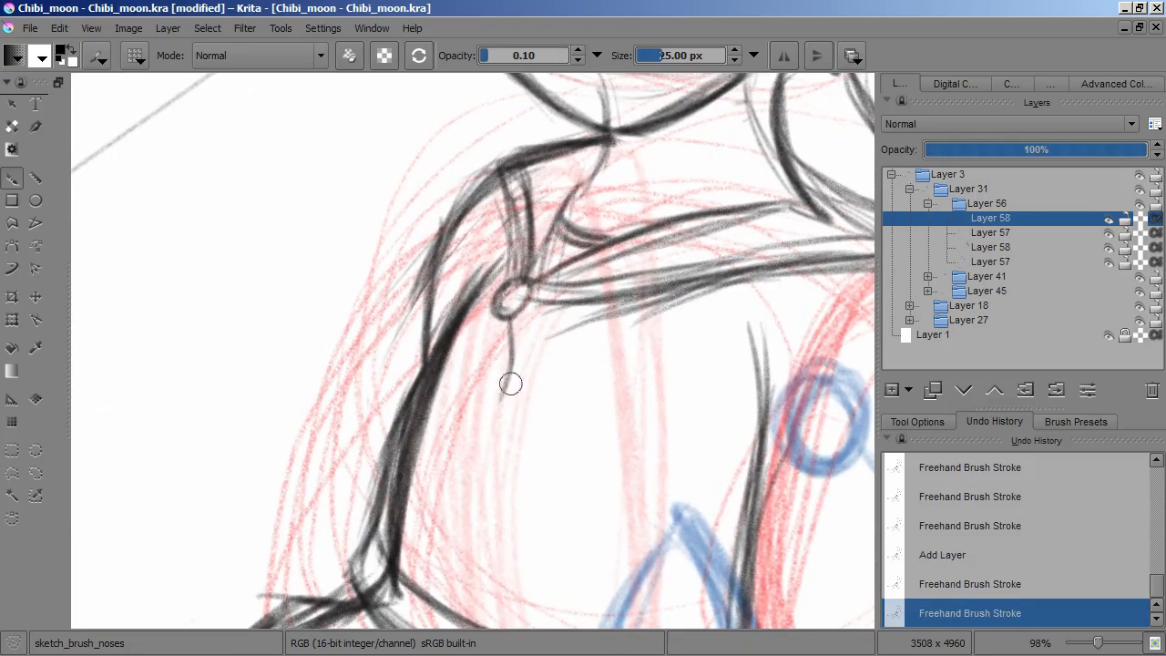
click(1076, 421)
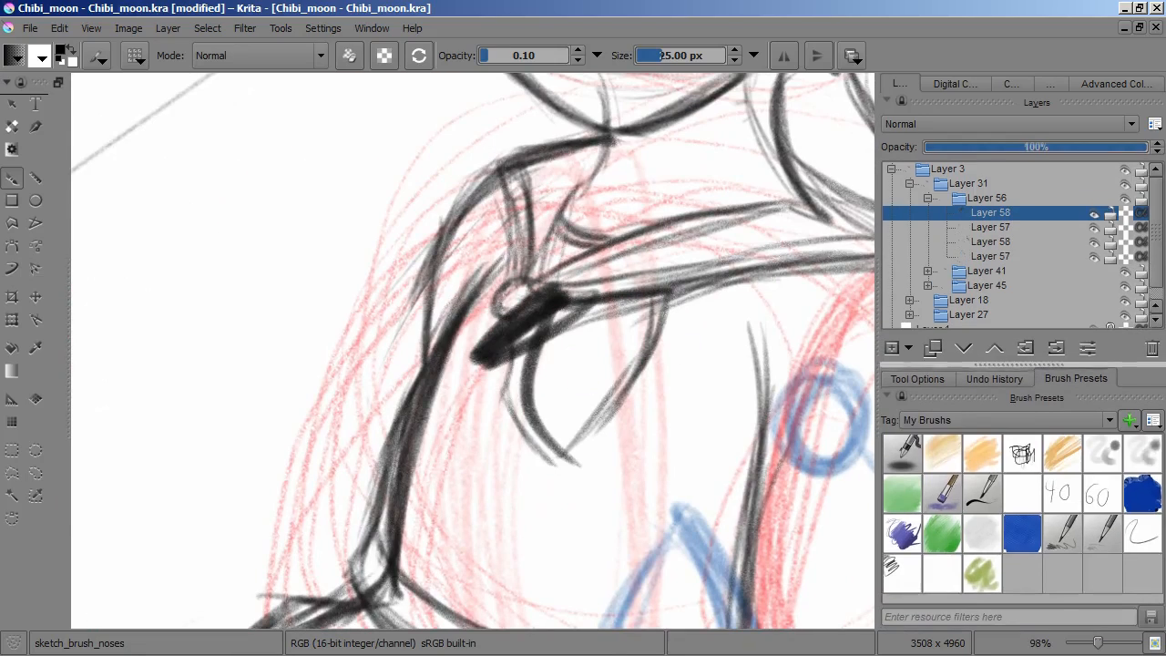
drag(510, 328, 534, 446)
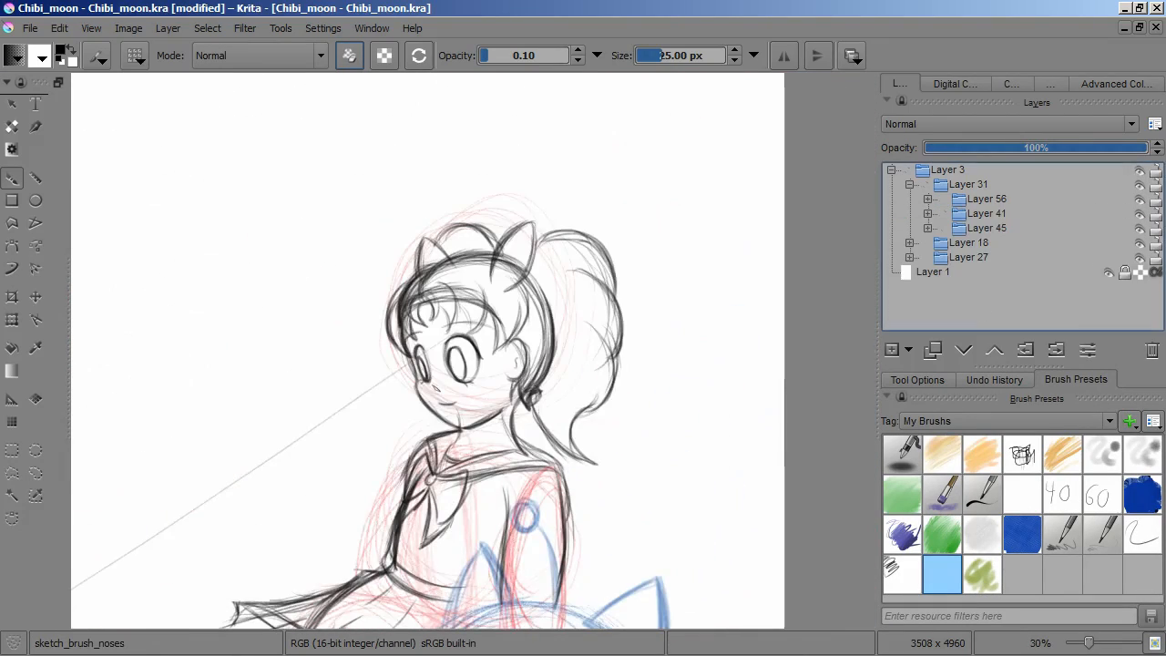
Add a colourizing HSV/HSL filter layer to the sketch and unhide the sketch group
click(897, 350)
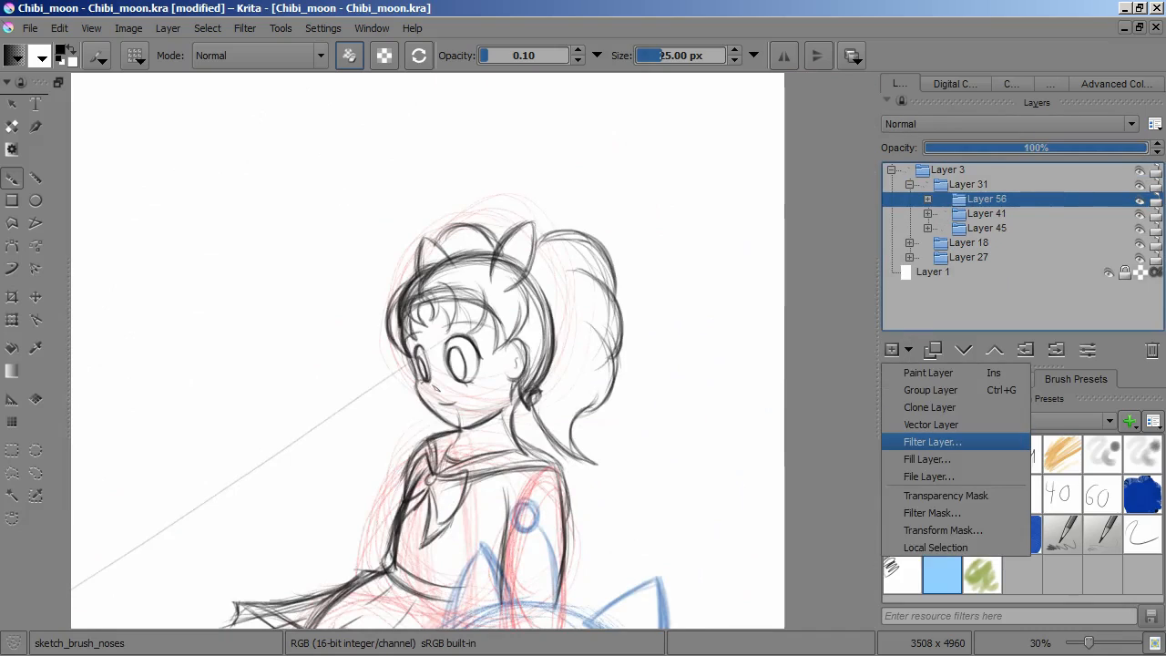
click(931, 442)
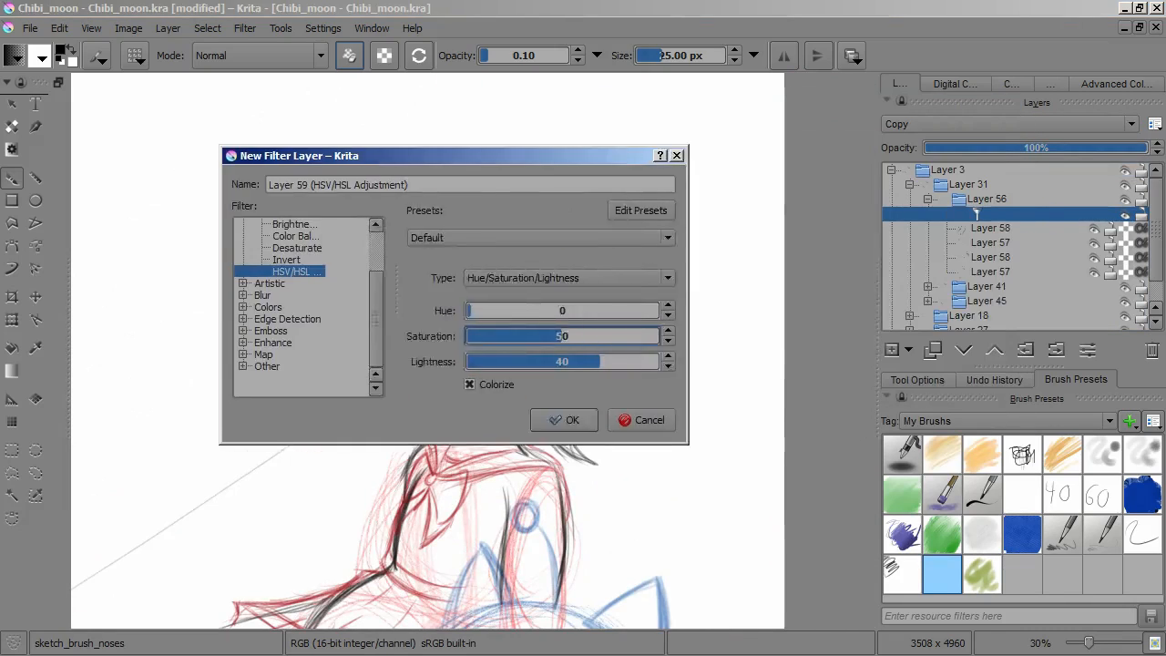
click(564, 420)
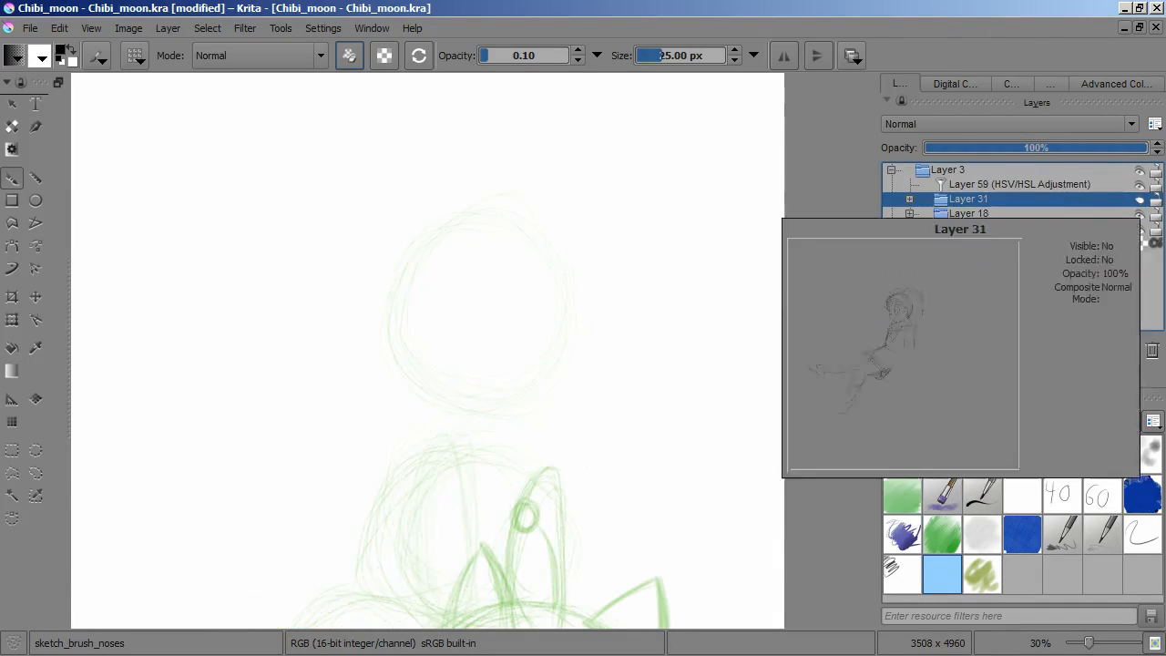
click(908, 199)
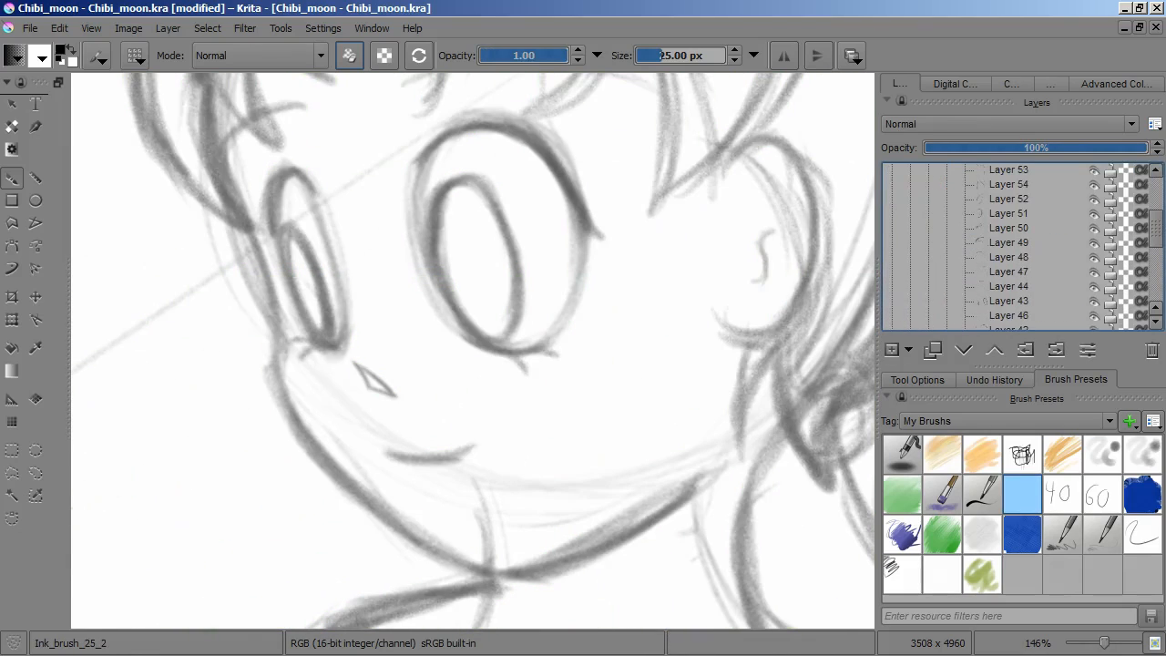
Add a new group layer in the Layers docker to hold the eye ink layers
click(1002, 286)
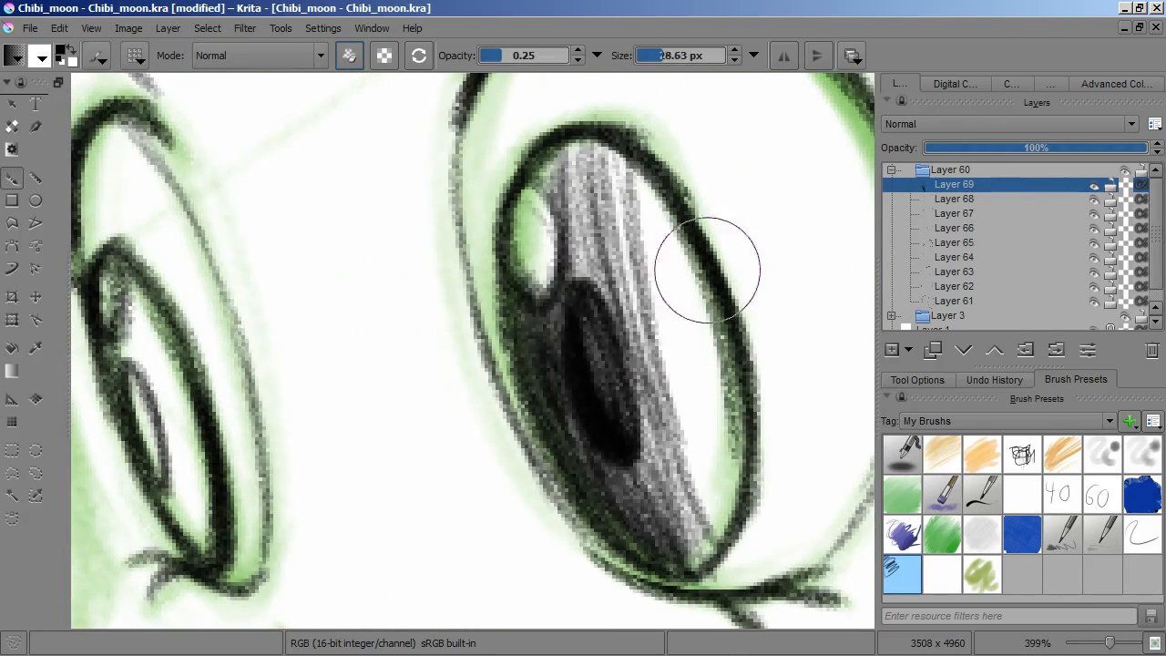
Select the inked pupil, then move and resize it with the Transform tool
drag(706, 269, 674, 533)
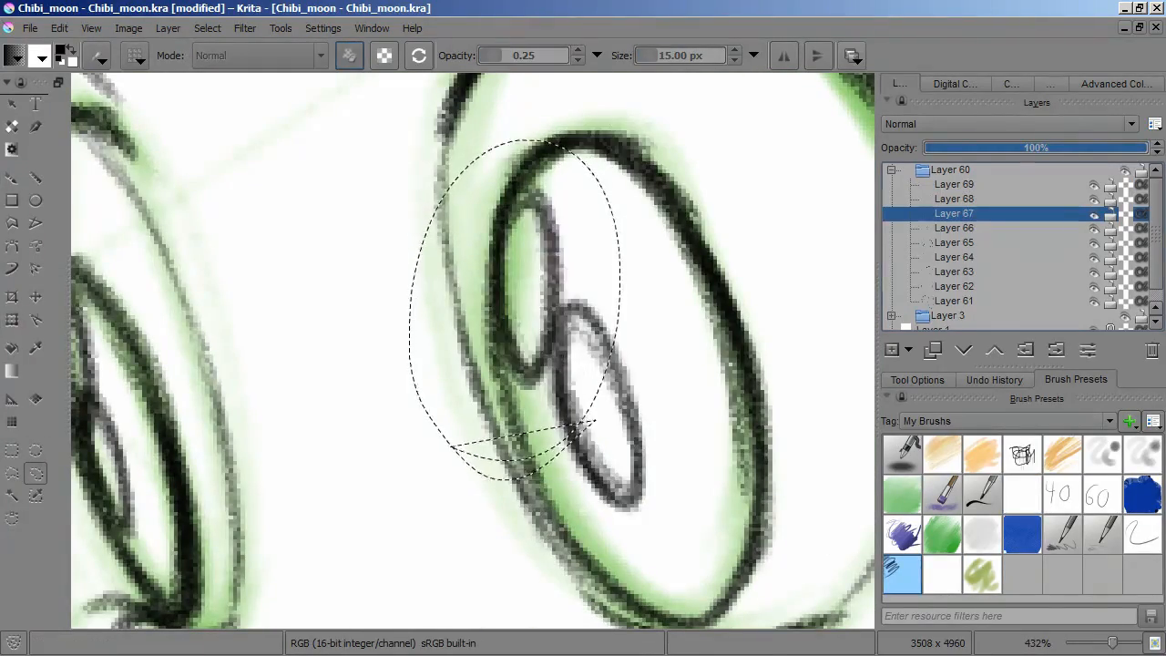
click(954, 199)
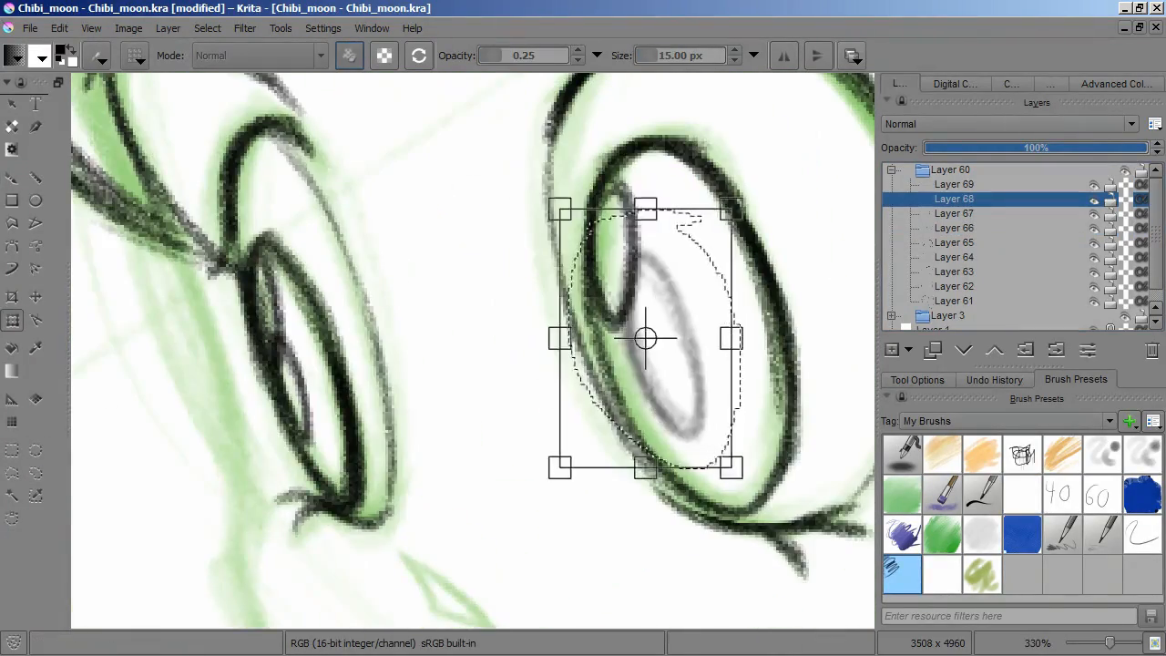
click(206, 28)
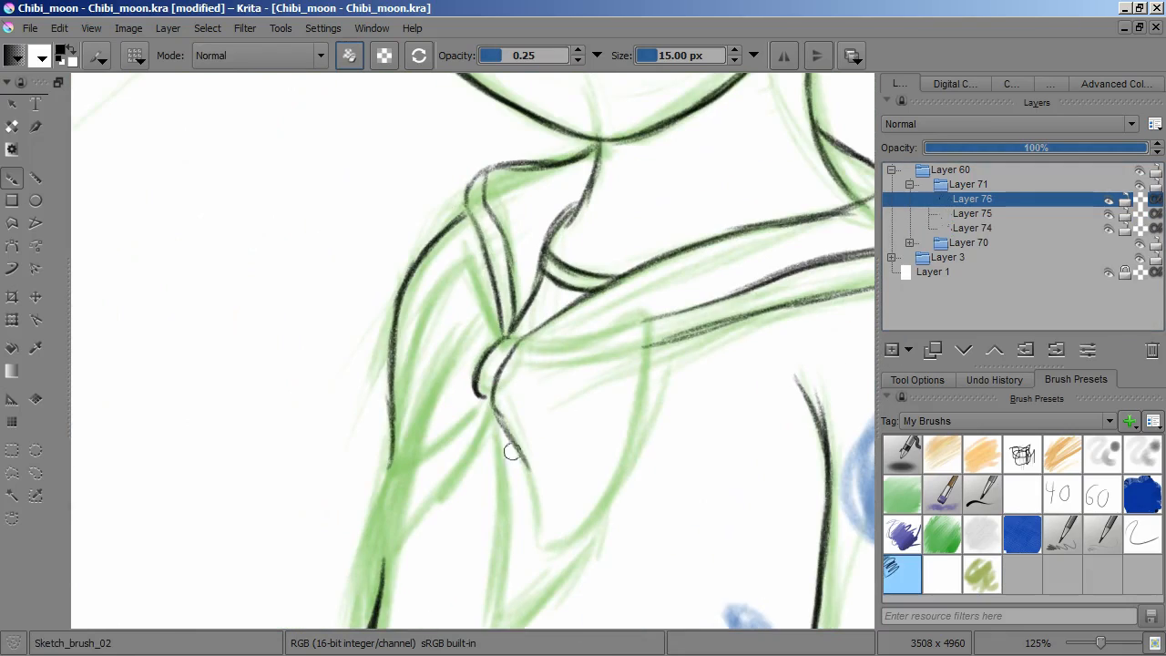
Ink a black collar line over the green sketch, then scroll the canvas up
drag(511, 456, 415, 381)
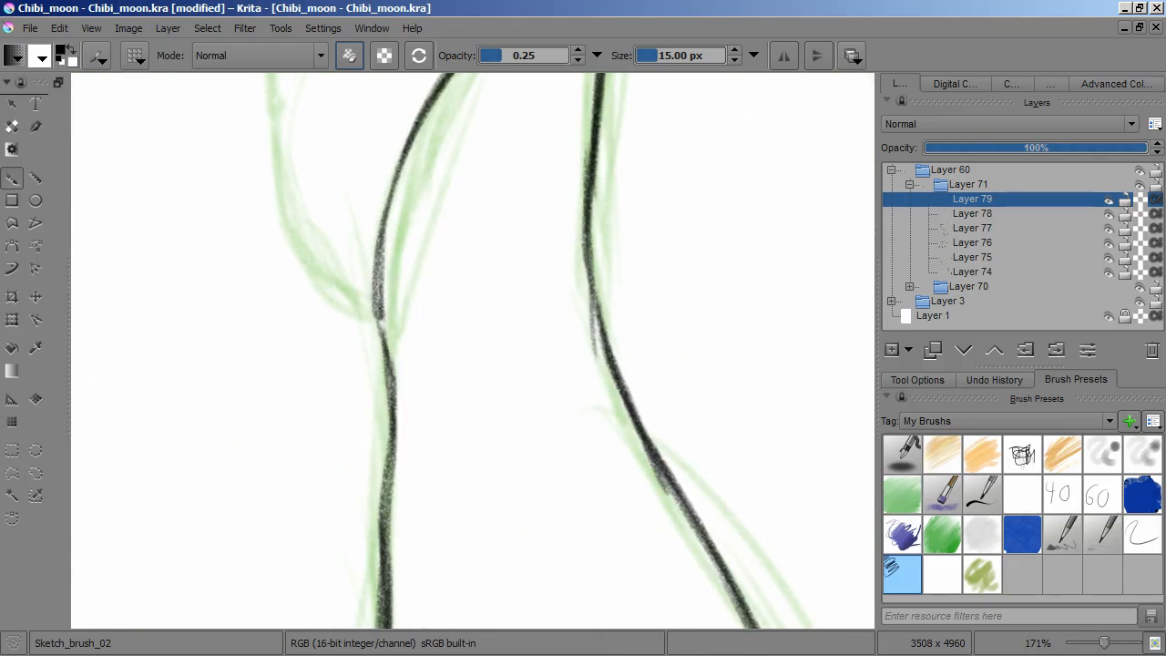
scroll(up, 3)
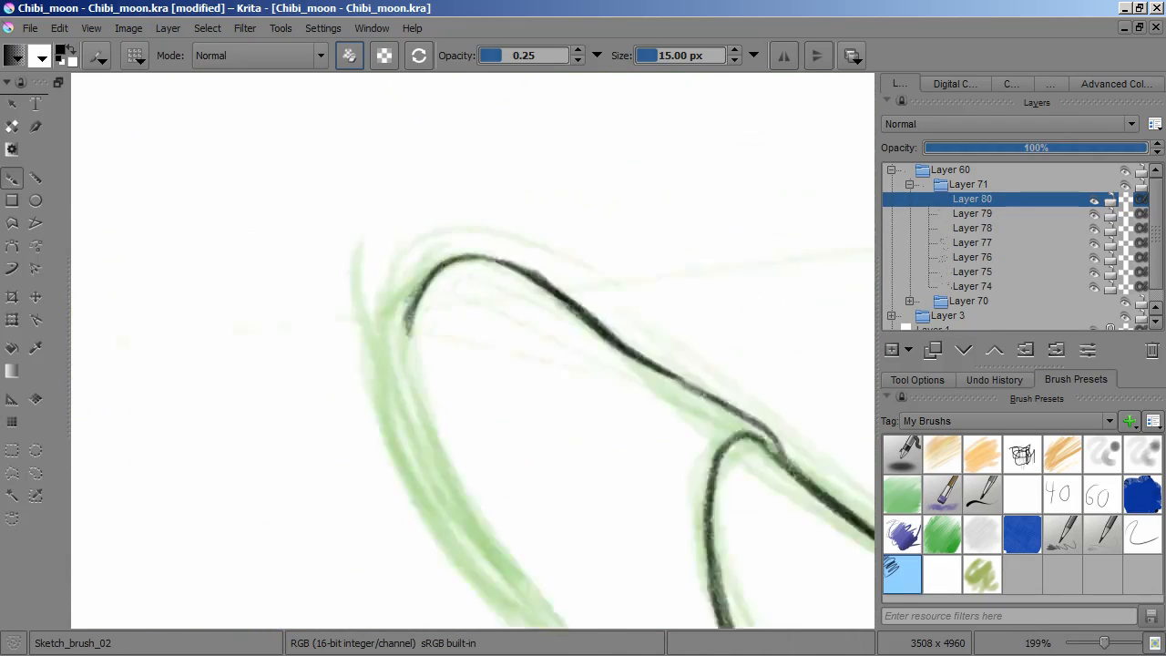
scroll(up, 3)
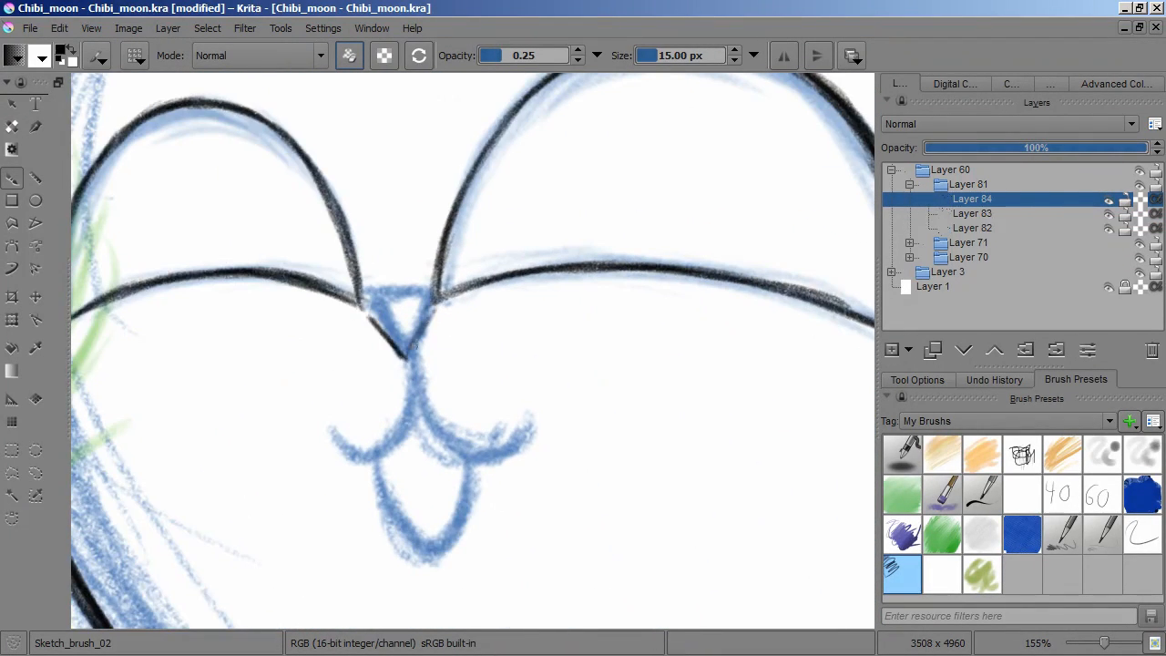
Add a new paint layer for the next ink lines
click(932, 349)
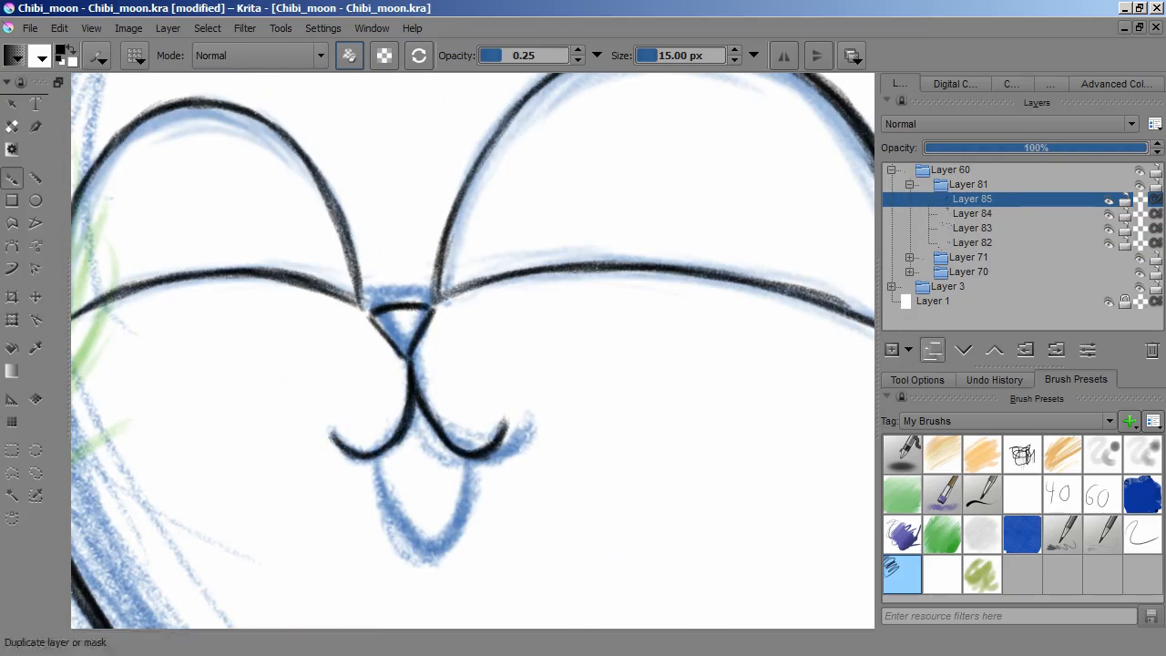